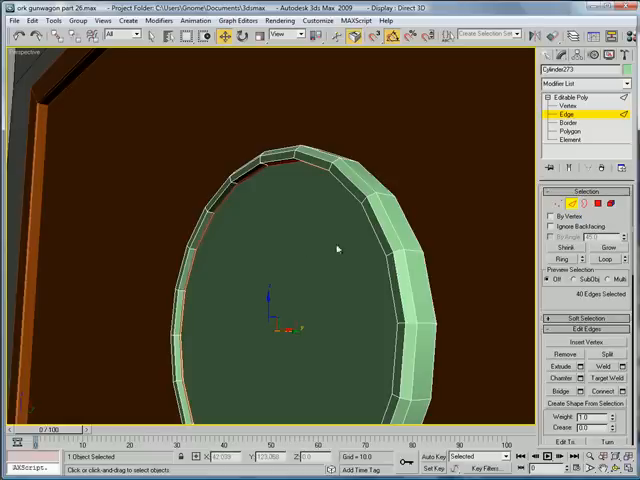
Extrude the wheel's central polygon to a set height, forming the rim and concentric rings
{"action": "left_click", "coordinate": [576, 132]}
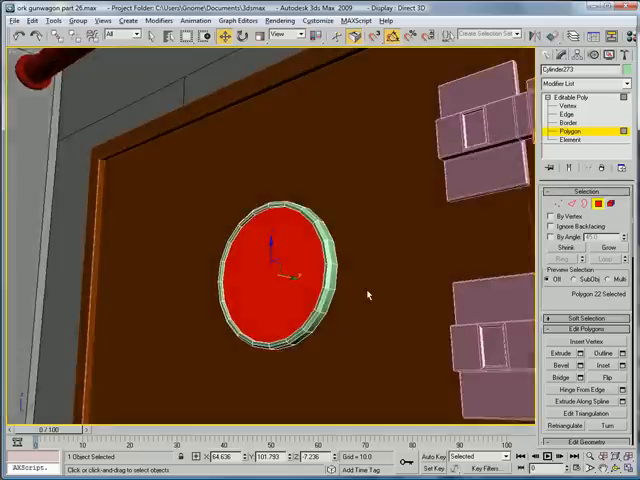
{"action": "left_click", "coordinate": [616, 364]}
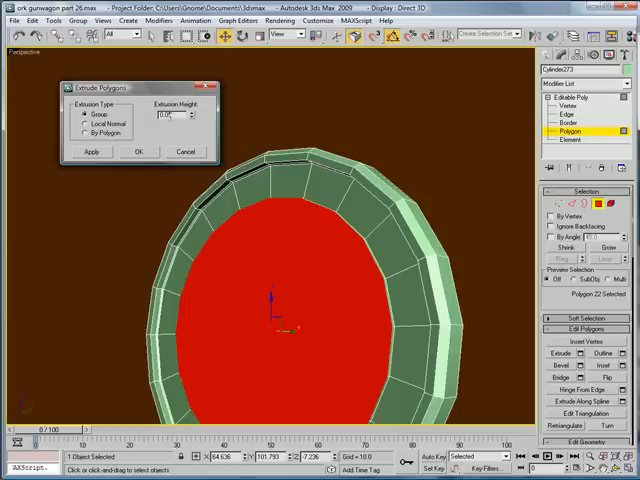
{"action": "triple_click", "coordinate": [178, 114]}
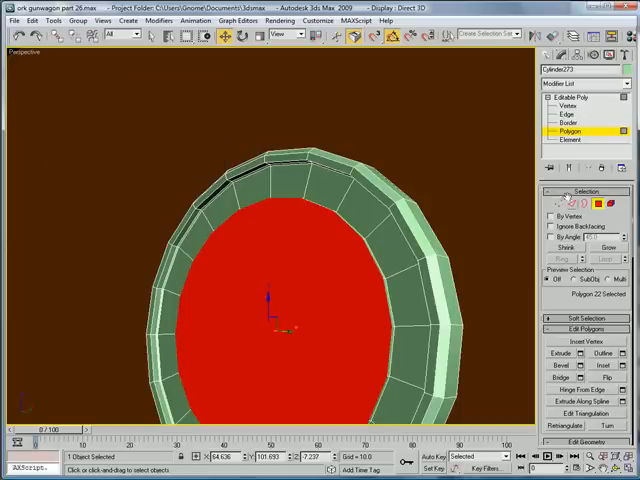
{"action": "left_click", "coordinate": [564, 120]}
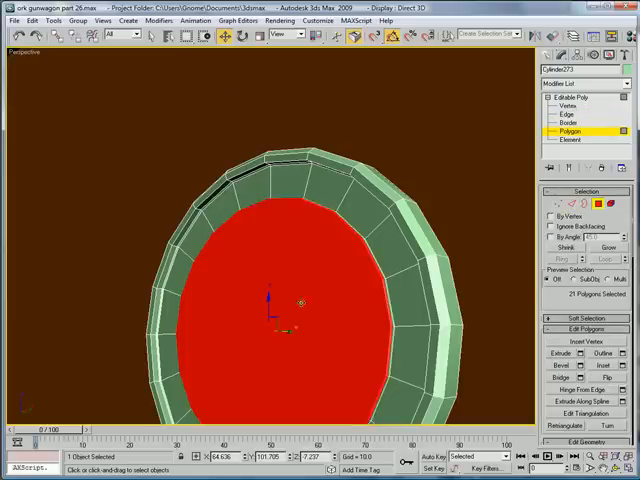
{"action": "left_click", "coordinate": [616, 364]}
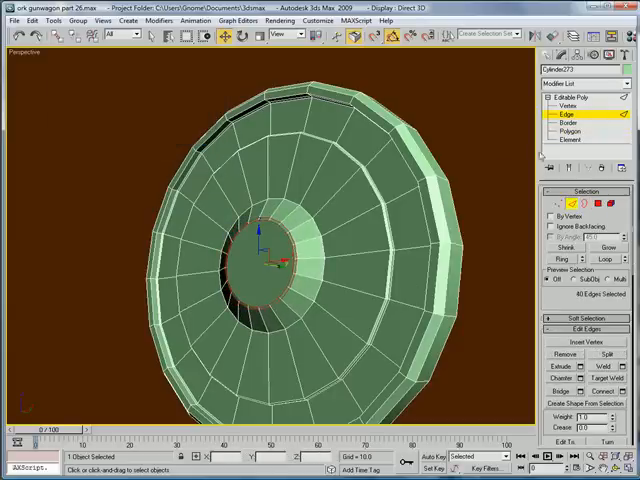
Extrude the wheel's centre face into an axle and chamfer its edges
{"action": "left_click", "coordinate": [568, 132]}
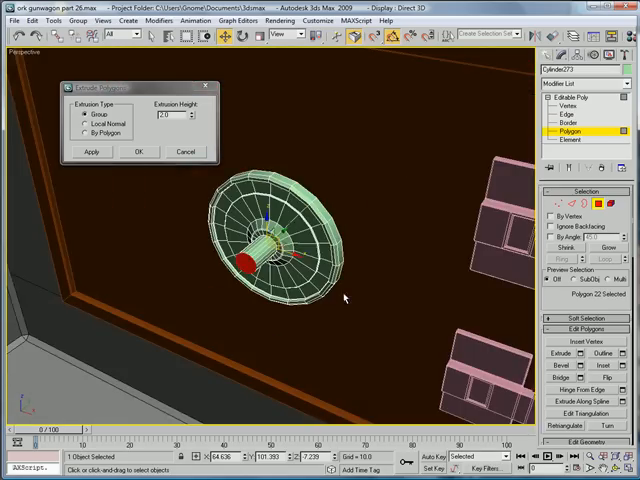
{"action": "left_click", "coordinate": [140, 152]}
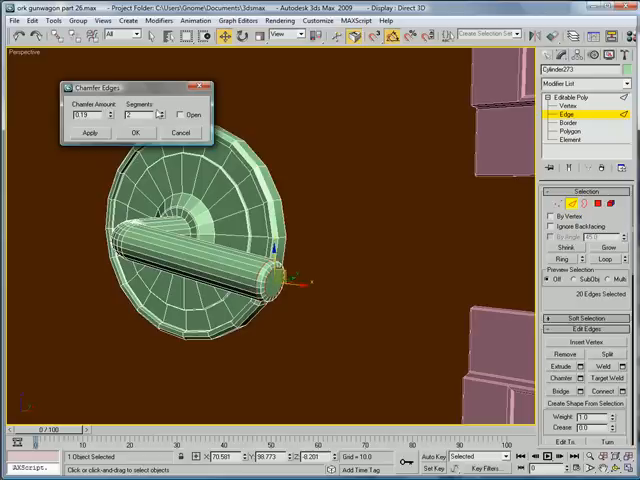
{"action": "left_click", "coordinate": [136, 132]}
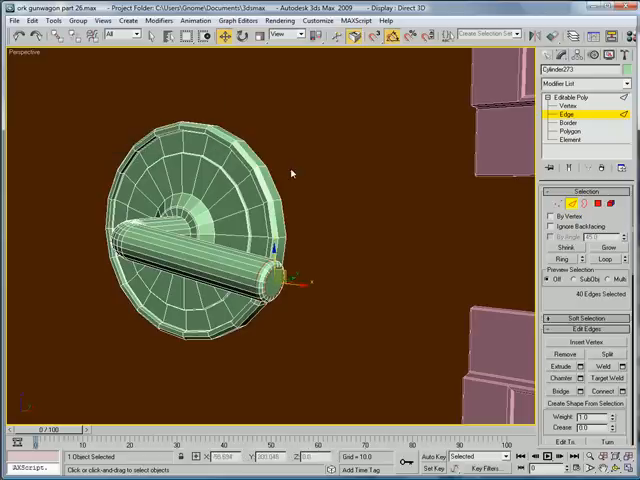
Chamfer the edges around the axle's open end
{"action": "left_click", "coordinate": [568, 132]}
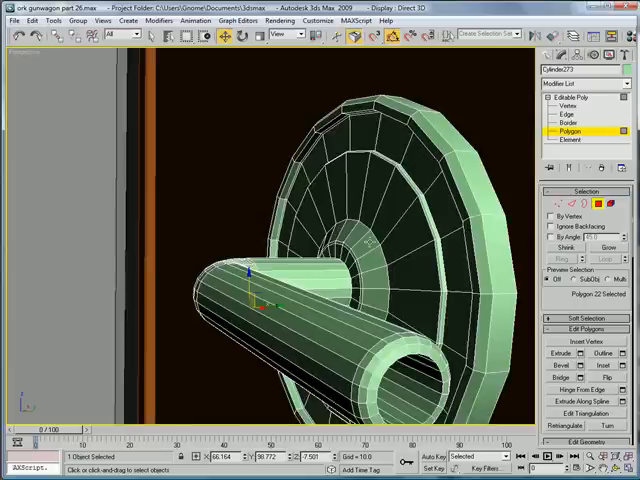
{"action": "left_click", "coordinate": [564, 120]}
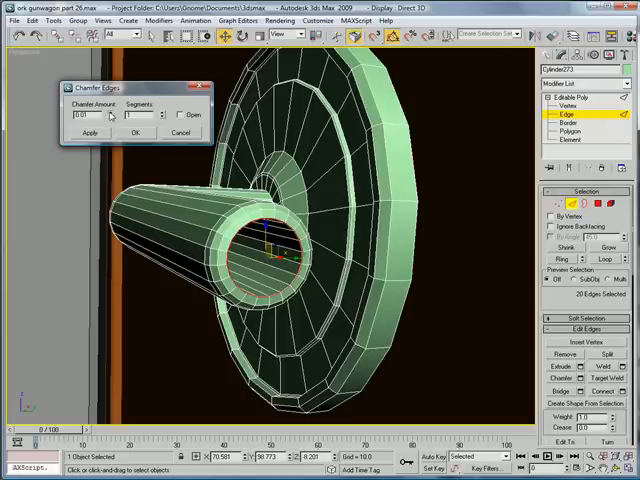
{"action": "left_click", "coordinate": [136, 132]}
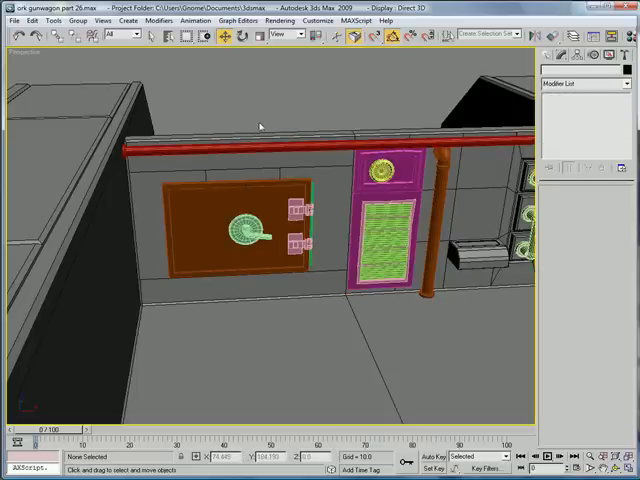
{"action": "mouse_move", "coordinate": [256, 62]}
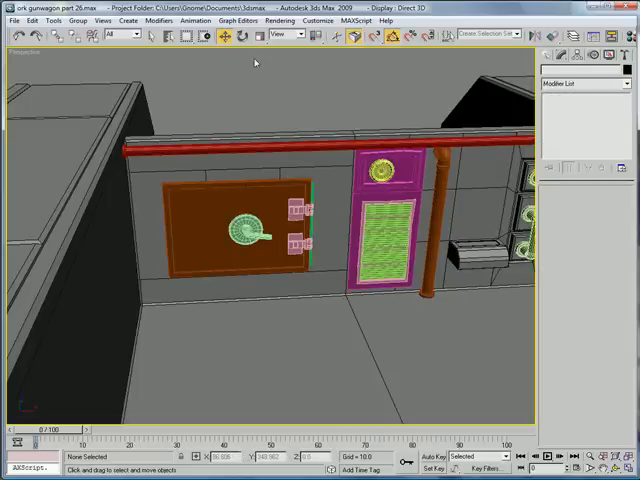
{"action": "mouse_move", "coordinate": [232, 308]}
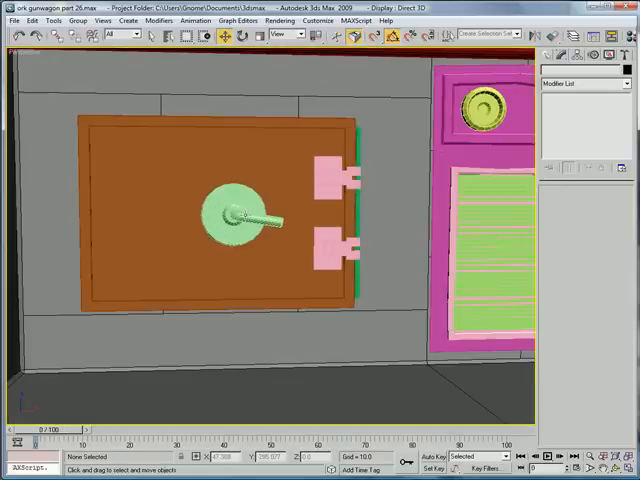
{"action": "left_click", "coordinate": [240, 210]}
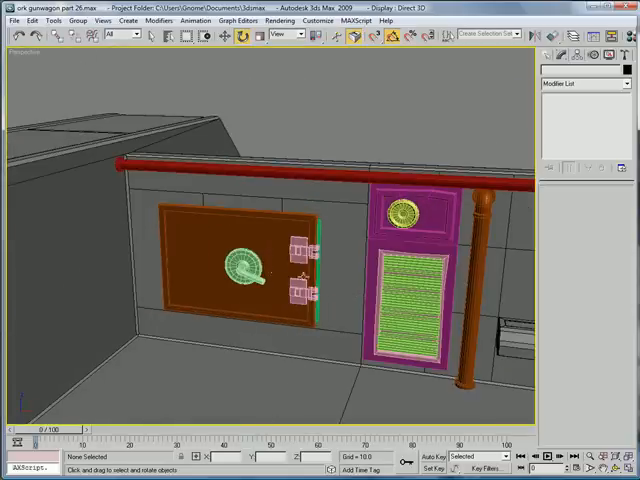
{"action": "left_click", "coordinate": [244, 270]}
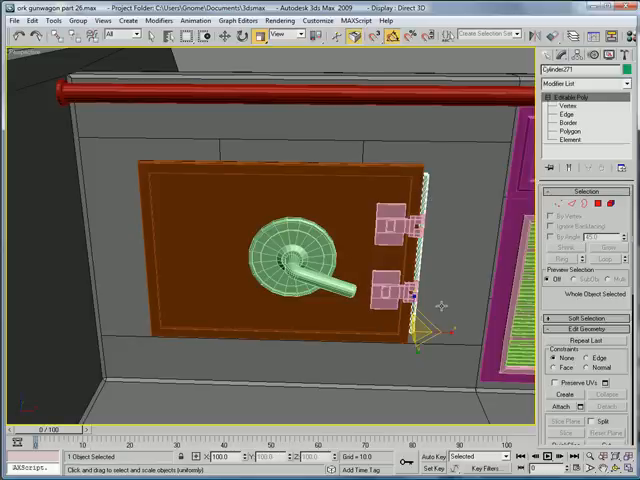
Clone the right-edge hinge pair as a copy and move it to the door's left edge
{"action": "left_click", "coordinate": [220, 36]}
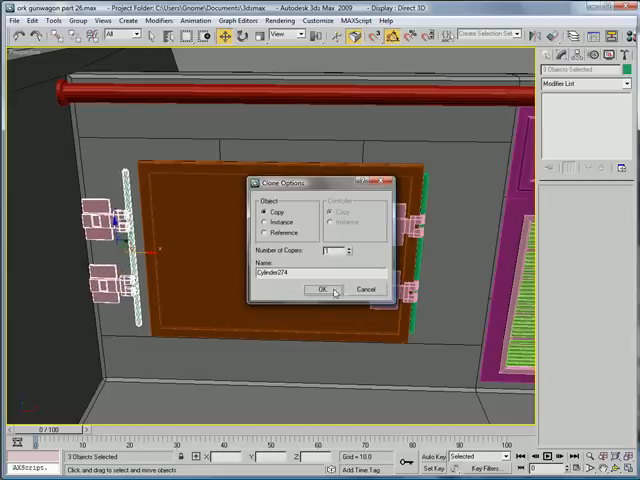
{"action": "left_click", "coordinate": [320, 288]}
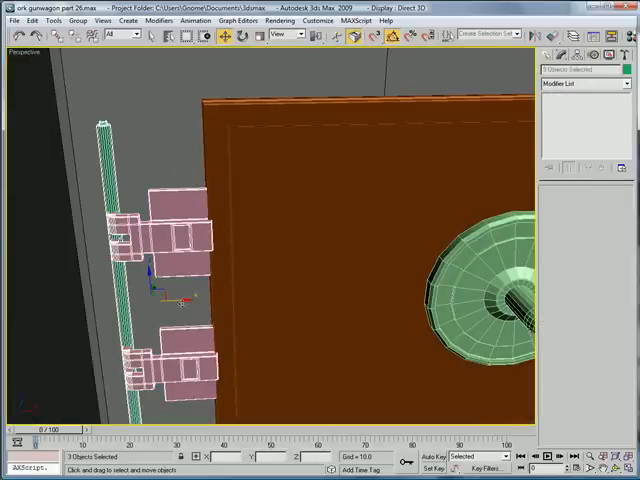
{"action": "left_click_drag", "start_coordinate": [160, 290], "coordinate": [260, 296]}
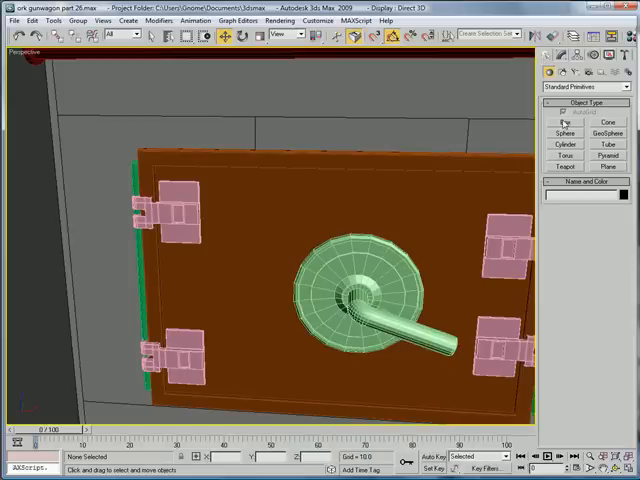
Create a cylinder rivet on the hinge plate and chamfer its edges
{"action": "left_click", "coordinate": [564, 148]}
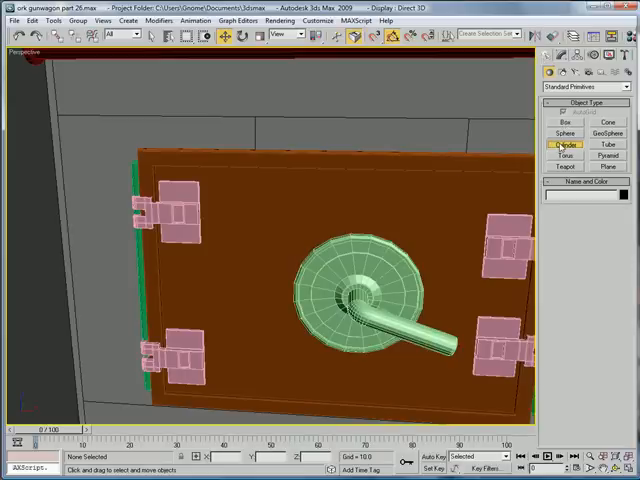
{"action": "left_click", "coordinate": [564, 144]}
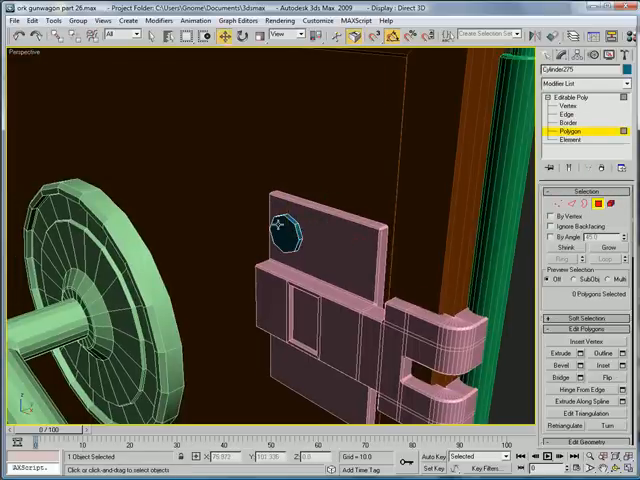
{"action": "left_click", "coordinate": [568, 116]}
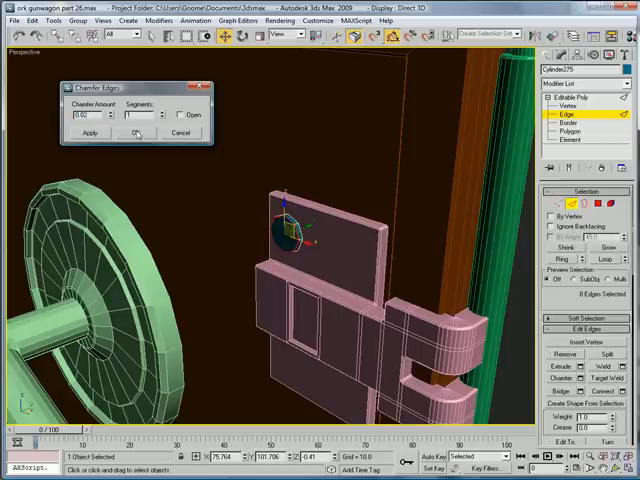
{"action": "left_click", "coordinate": [136, 132]}
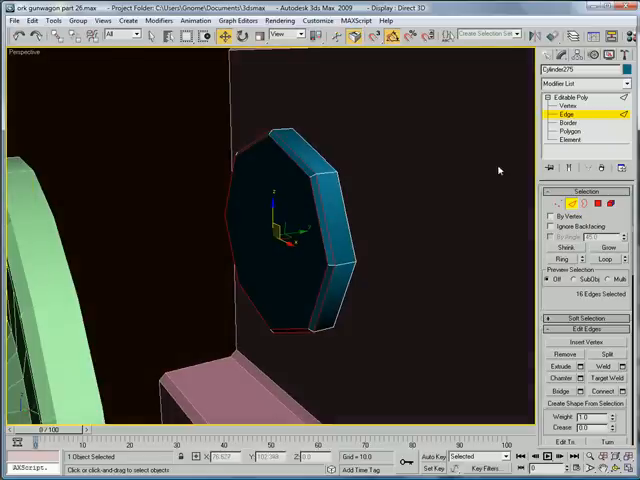
Inset the rivet's front polygon and extrude it
{"action": "left_click", "coordinate": [568, 132]}
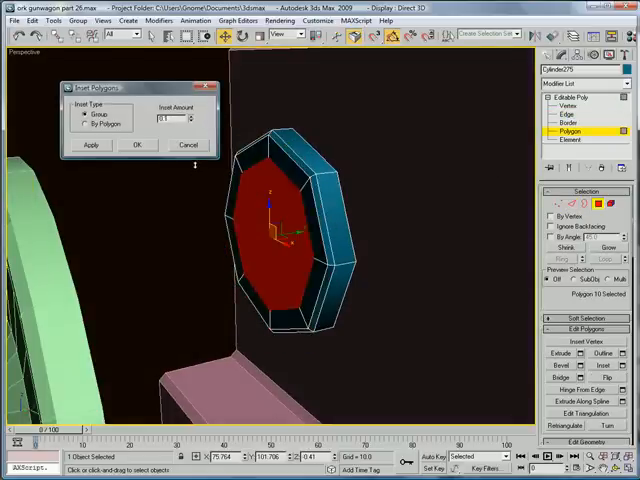
{"action": "left_click", "coordinate": [138, 144]}
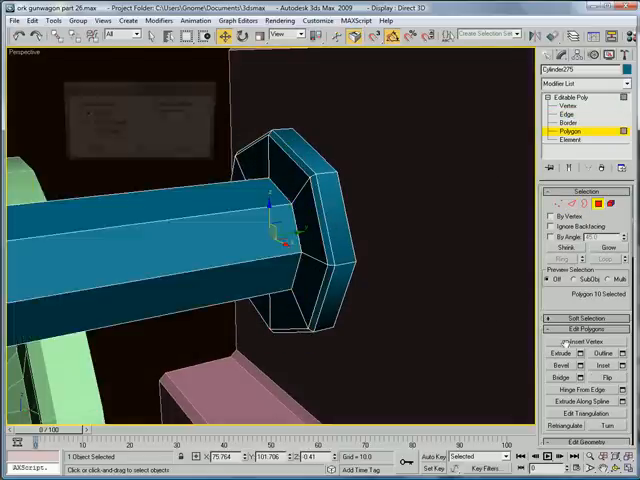
{"action": "left_click", "coordinate": [580, 366]}
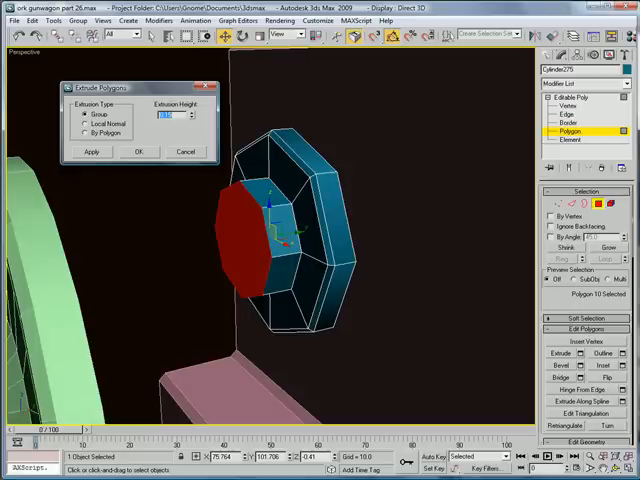
{"action": "left_click", "coordinate": [140, 152]}
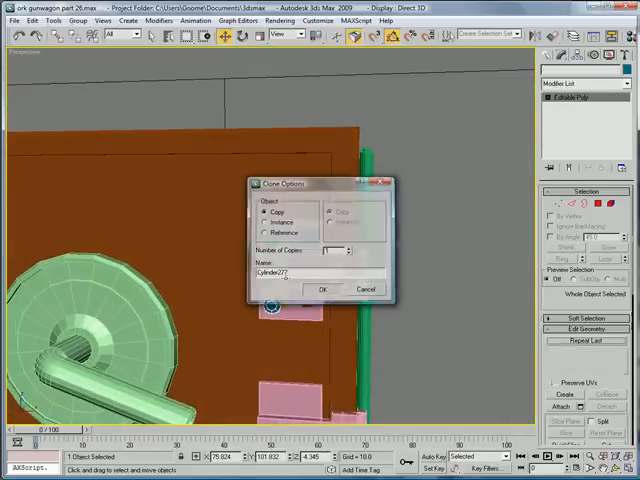
Copy the rivet and position it on the lower hinge plate
{"action": "left_click", "coordinate": [322, 288]}
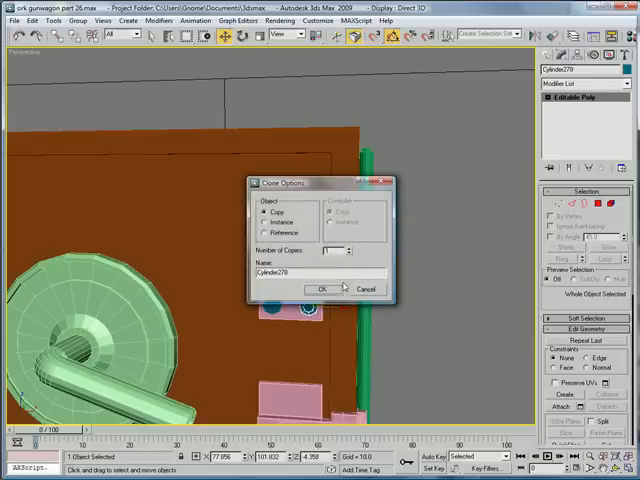
{"action": "left_click", "coordinate": [320, 288]}
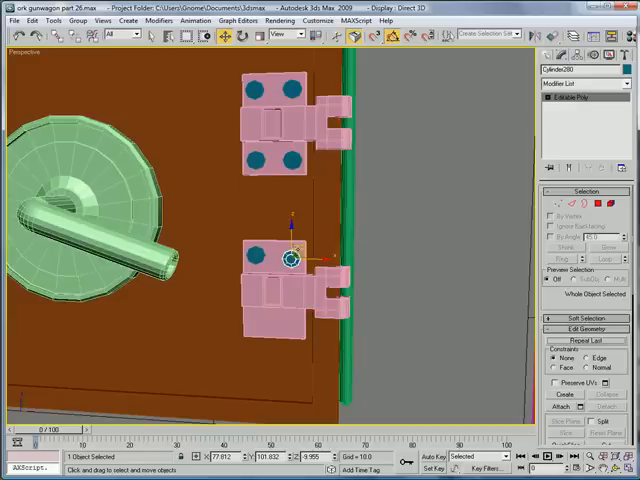
{"action": "left_click_drag", "start_coordinate": [290, 258], "coordinate": [258, 320]}
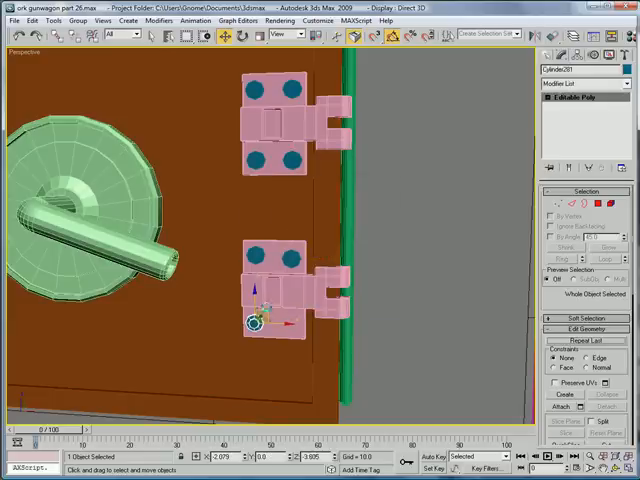
{"action": "left_click_drag", "start_coordinate": [256, 318], "coordinate": [290, 326]}
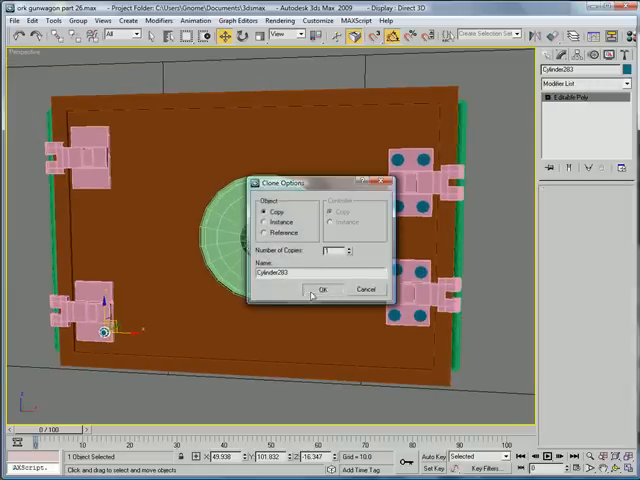
Copy further rivets onto the remaining hinge plates
{"action": "left_click", "coordinate": [316, 290]}
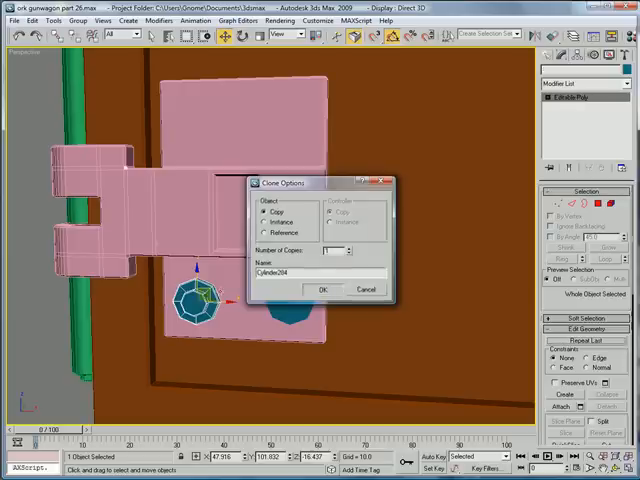
{"action": "left_click", "coordinate": [322, 288]}
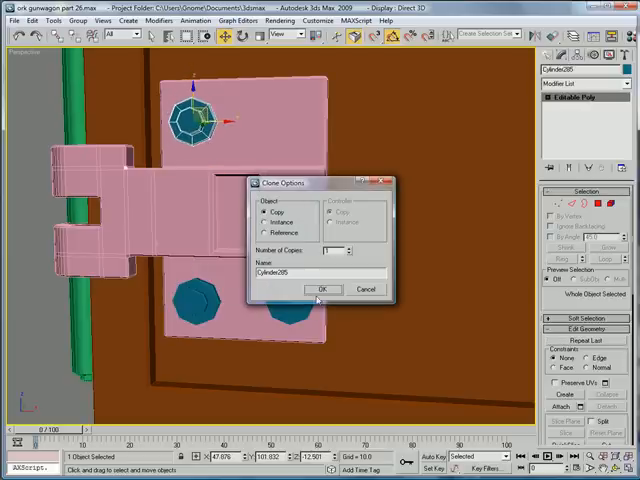
{"action": "left_click", "coordinate": [320, 288]}
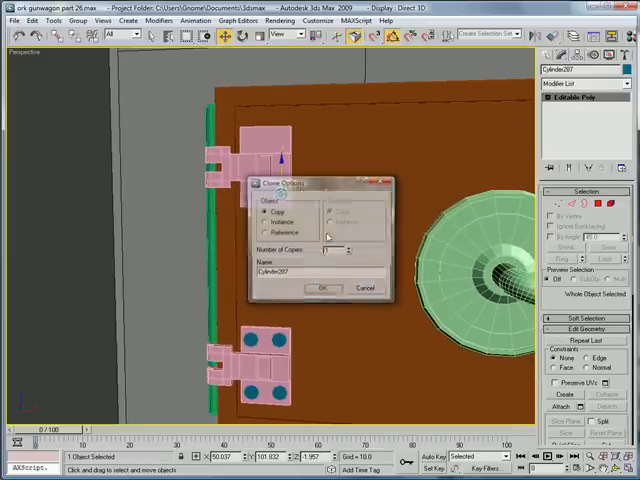
{"action": "left_click", "coordinate": [320, 288]}
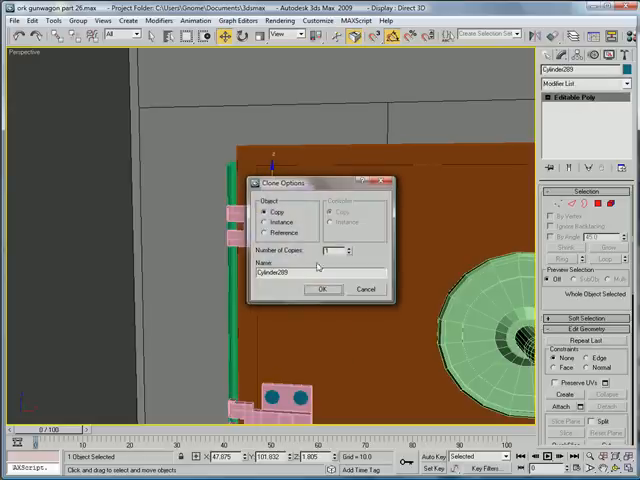
{"action": "left_click", "coordinate": [322, 288]}
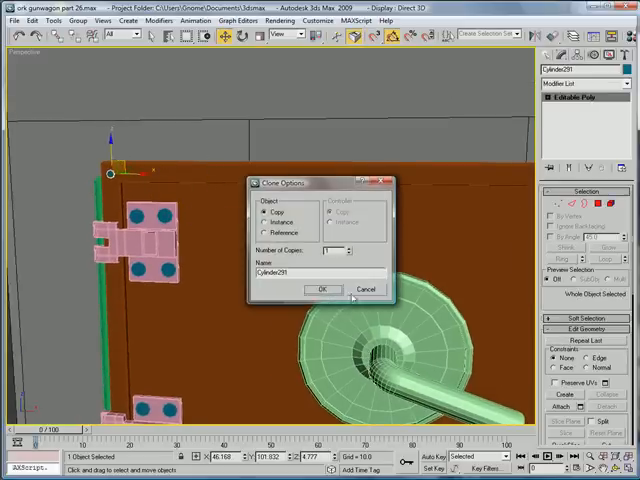
Copy rivets along the door border and bottom edge
{"action": "left_click", "coordinate": [320, 288]}
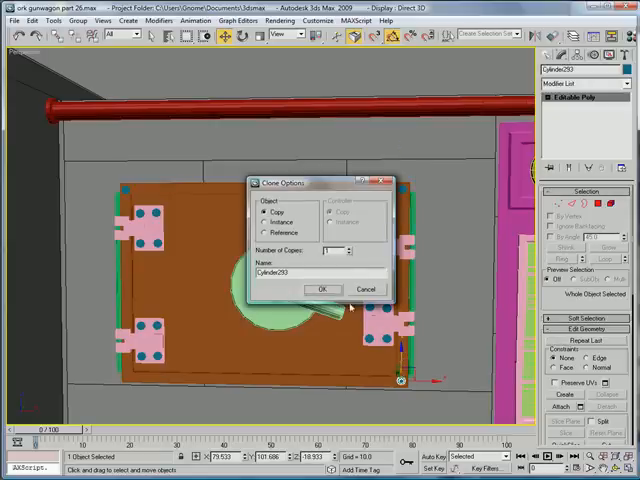
{"action": "left_click", "coordinate": [320, 288]}
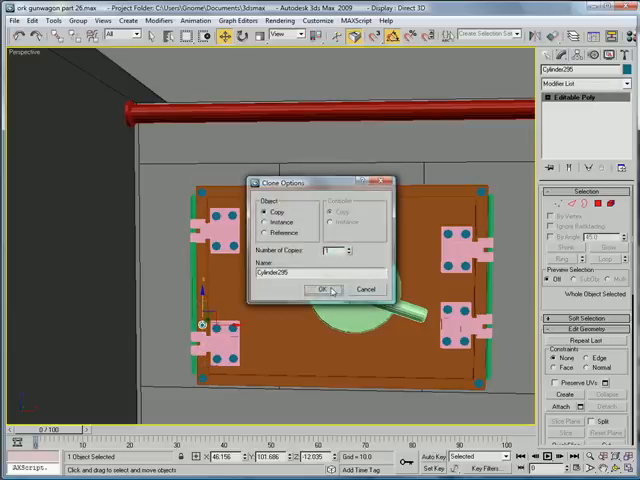
{"action": "left_click", "coordinate": [320, 288]}
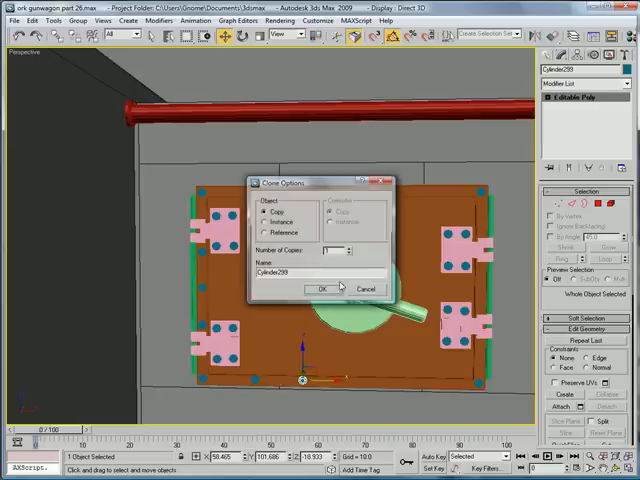
{"action": "left_click", "coordinate": [320, 288]}
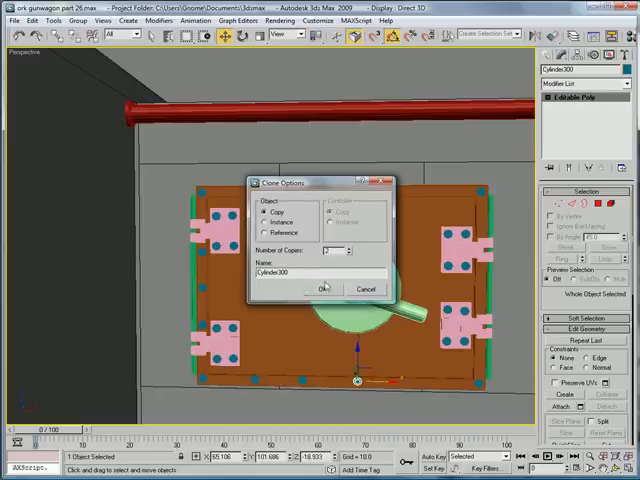
Copy rivets along the bottom and right edges to complete the ring
{"action": "left_click", "coordinate": [324, 288]}
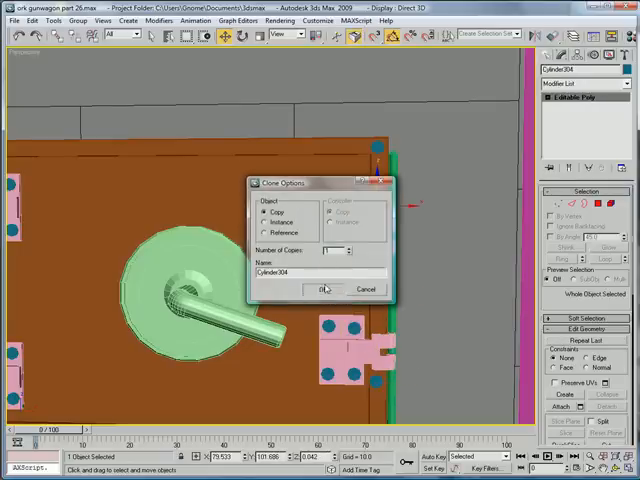
{"action": "left_click", "coordinate": [316, 288]}
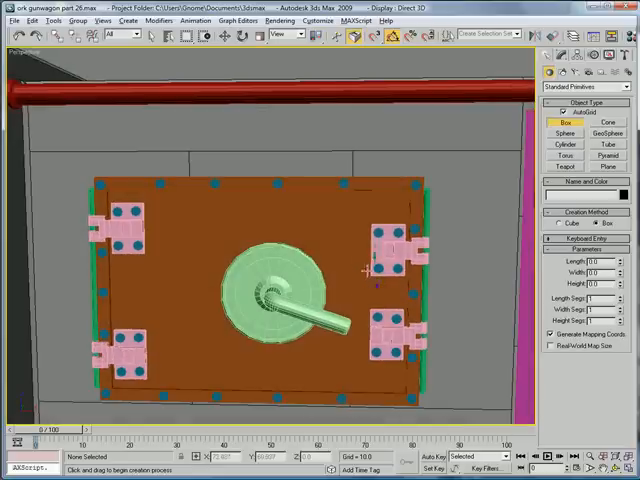
Draw a box plate over the door, chamfer its edges and skew its corner vertices
{"action": "left_click_drag", "start_coordinate": [176, 210], "coordinate": [344, 376]}
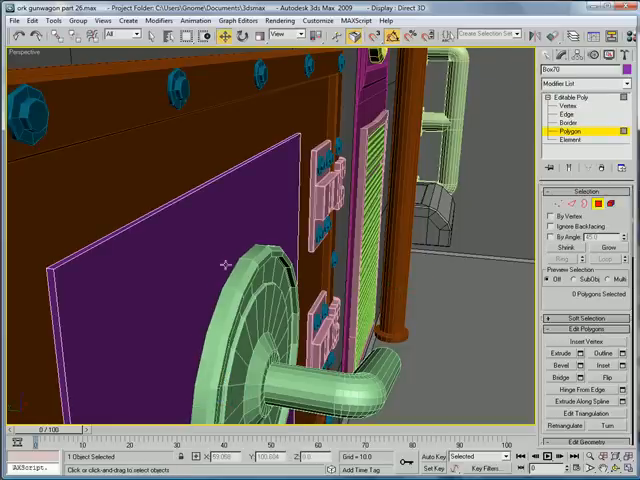
{"action": "left_click", "coordinate": [568, 114]}
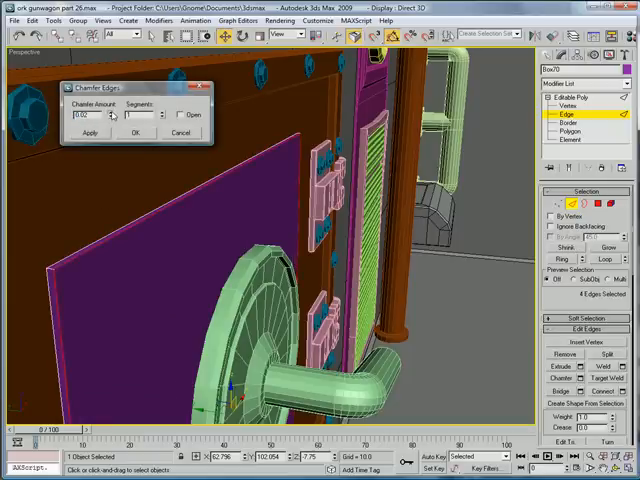
{"action": "left_click", "coordinate": [136, 132]}
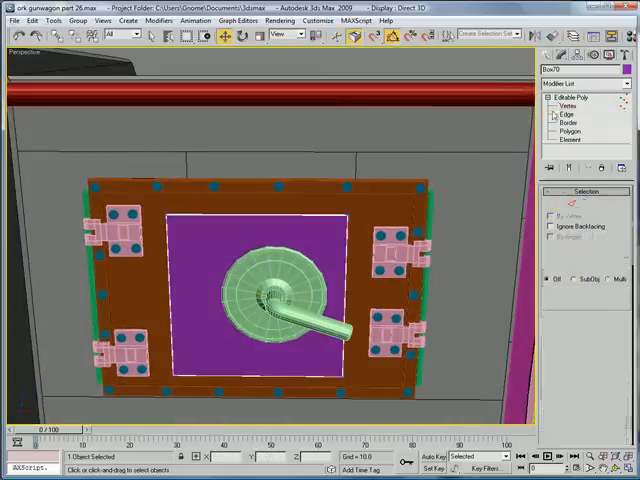
{"action": "left_click", "coordinate": [570, 104]}
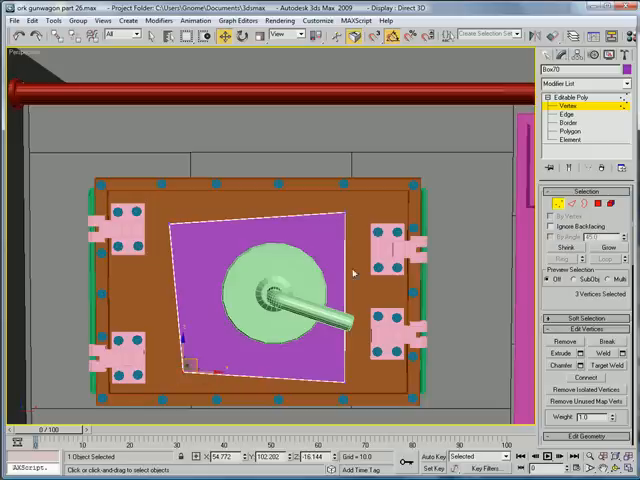
{"action": "left_click", "coordinate": [566, 124]}
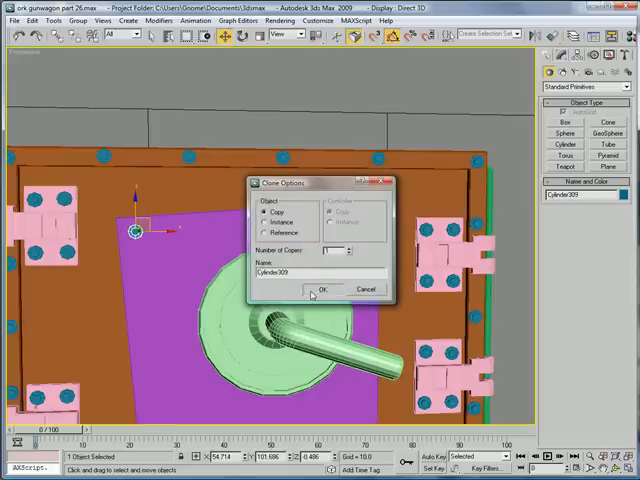
Copy rivets onto the skewed purple plate's corner and edge
{"action": "left_click", "coordinate": [320, 290]}
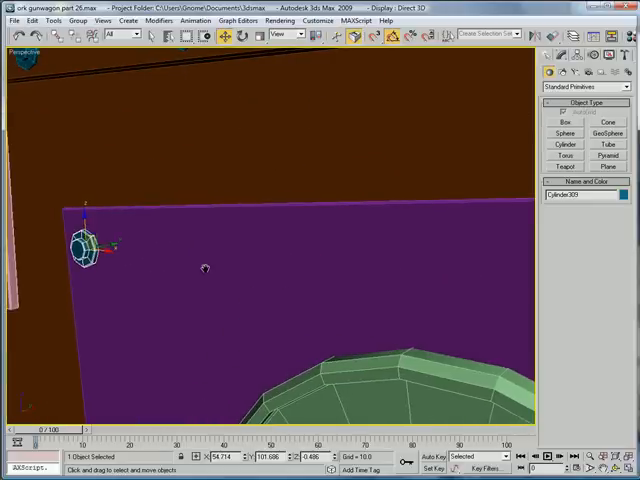
{"action": "left_click", "coordinate": [250, 36]}
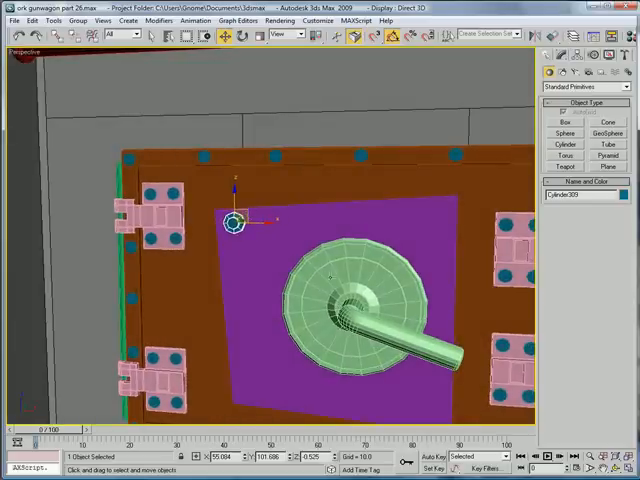
{"action": "left_click_drag", "start_coordinate": [236, 222], "coordinate": [242, 376]}
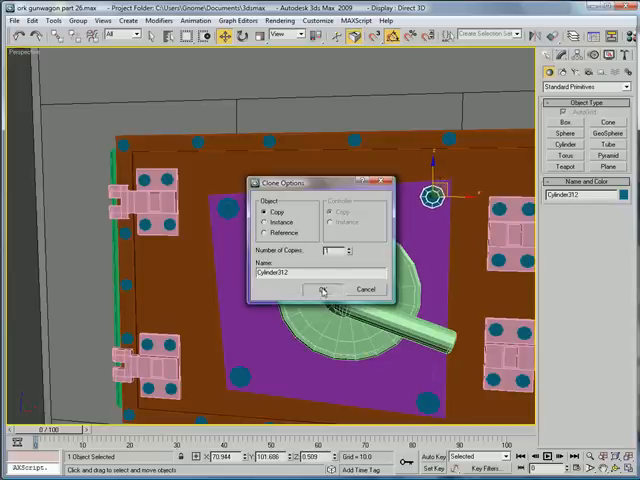
{"action": "left_click", "coordinate": [322, 288]}
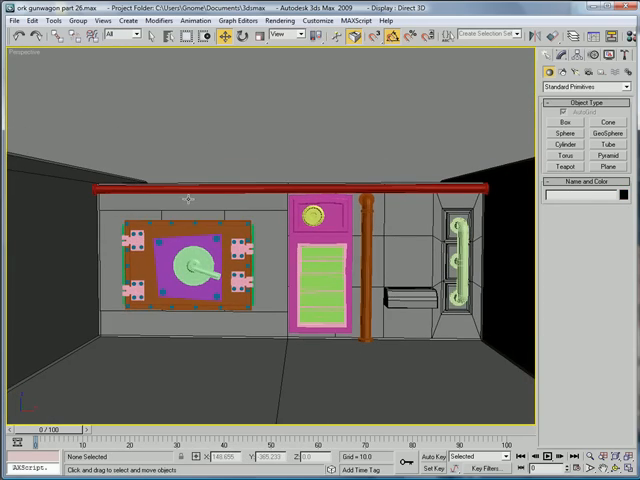
{"action": "mouse_move", "coordinate": [258, 228]}
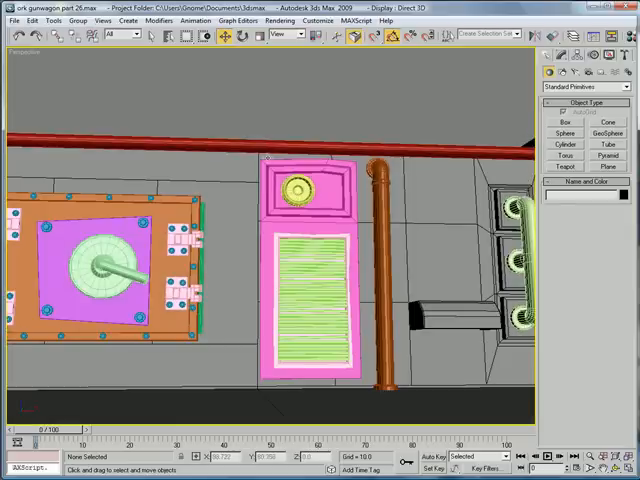
{"action": "left_click", "coordinate": [564, 144]}
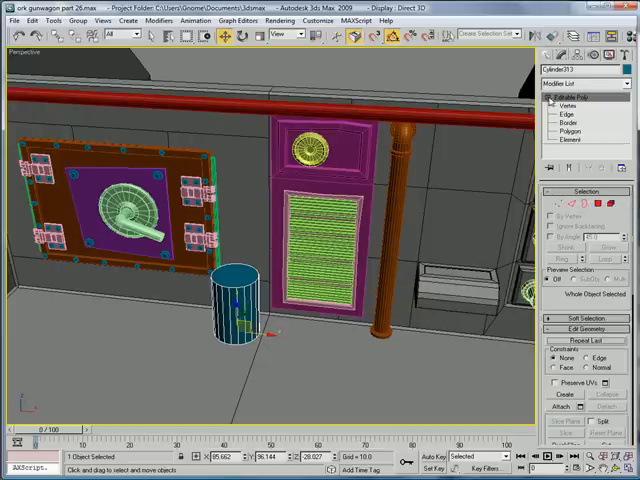
Move the container cylinder beside the riveted door and begin reshaping it
{"action": "left_click_drag", "start_coordinate": [232, 300], "coordinate": [232, 224]}
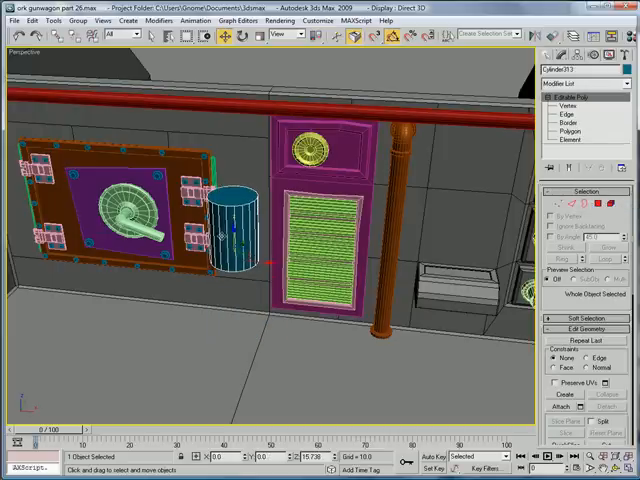
{"action": "left_click", "coordinate": [568, 132]}
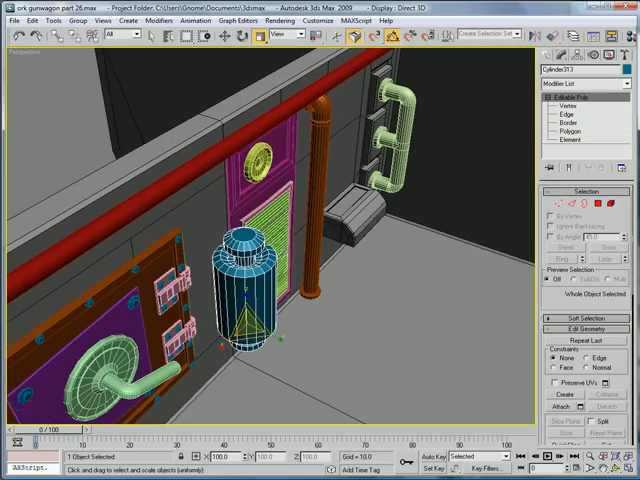
Extrude the container's top cap into a tall, narrower ringed stem toward the red wall pipe
{"action": "left_click", "coordinate": [566, 132]}
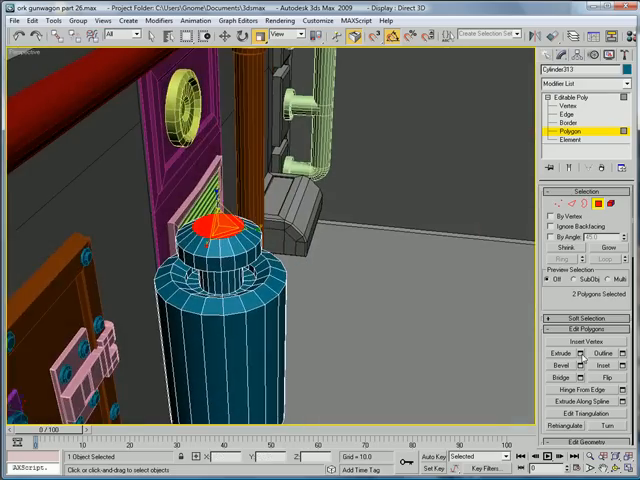
{"action": "left_click", "coordinate": [580, 352]}
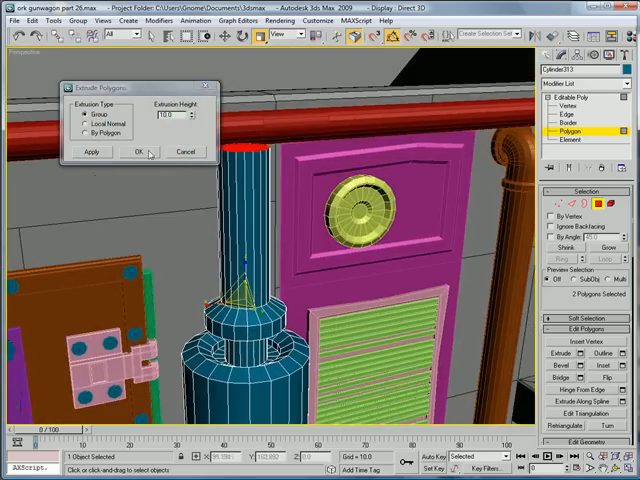
{"action": "left_click", "coordinate": [134, 152]}
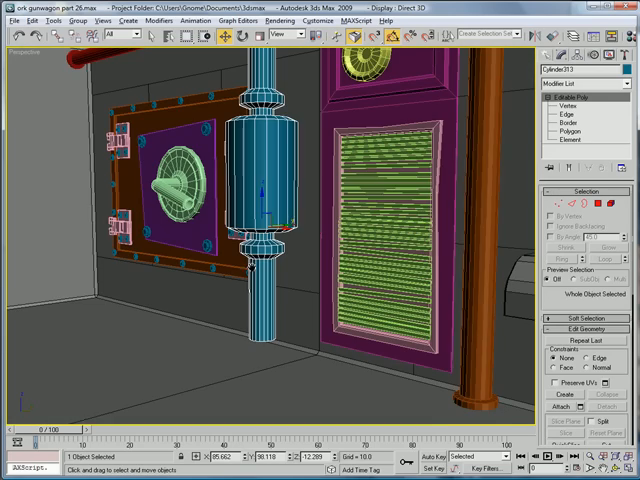
Extrude and bevel the bottom polygon into a short stepped pipe curving back toward the wall
{"action": "left_click", "coordinate": [564, 102]}
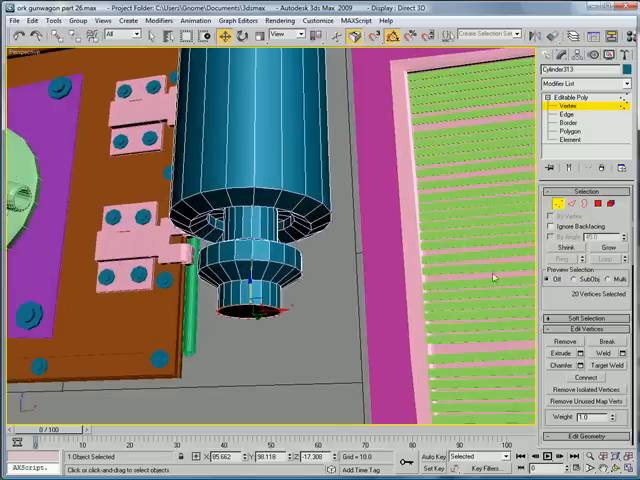
{"action": "left_click", "coordinate": [568, 132]}
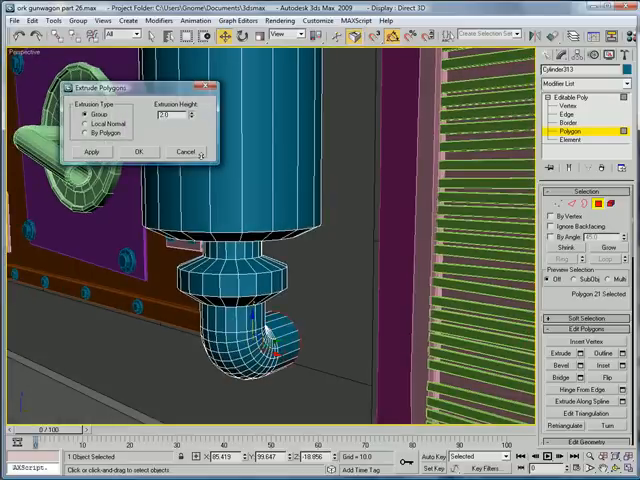
{"action": "left_click", "coordinate": [138, 152]}
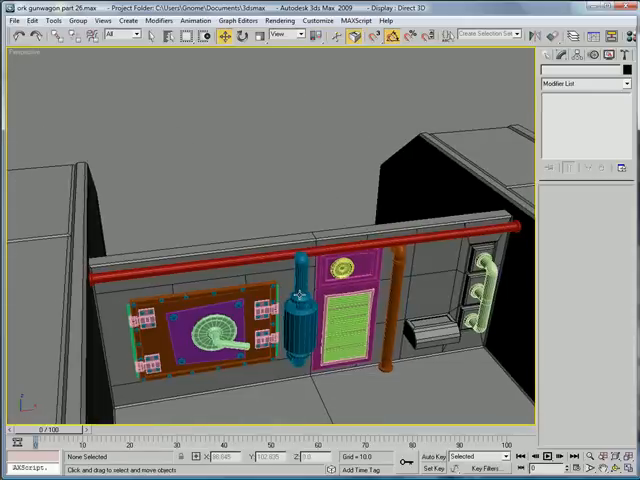
{"action": "mouse_move", "coordinate": [304, 292]}
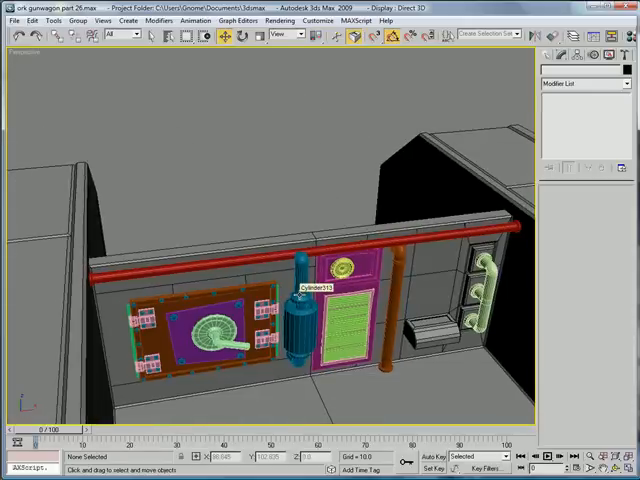